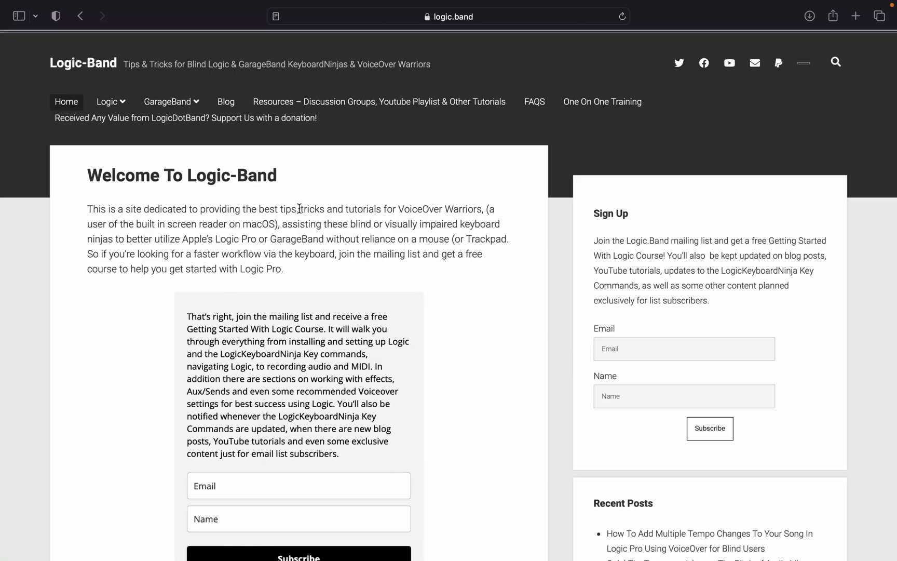
Switch from the logic.band page in Safari to the Logic Pro project window
left_click(80, 16)
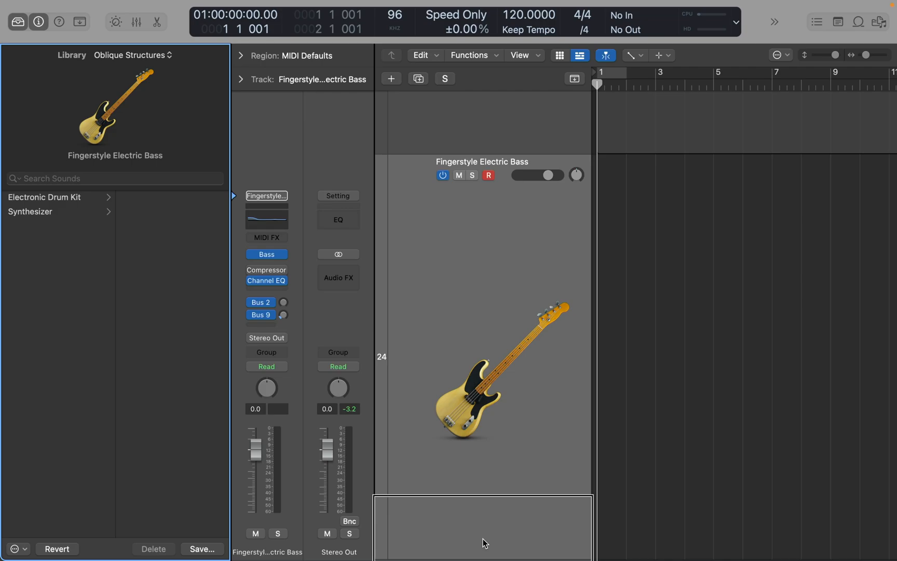
Enable Free Tempo recording, record a bass take and stop to reach the Free Tempo Recording dialog
left_click(445, 78)
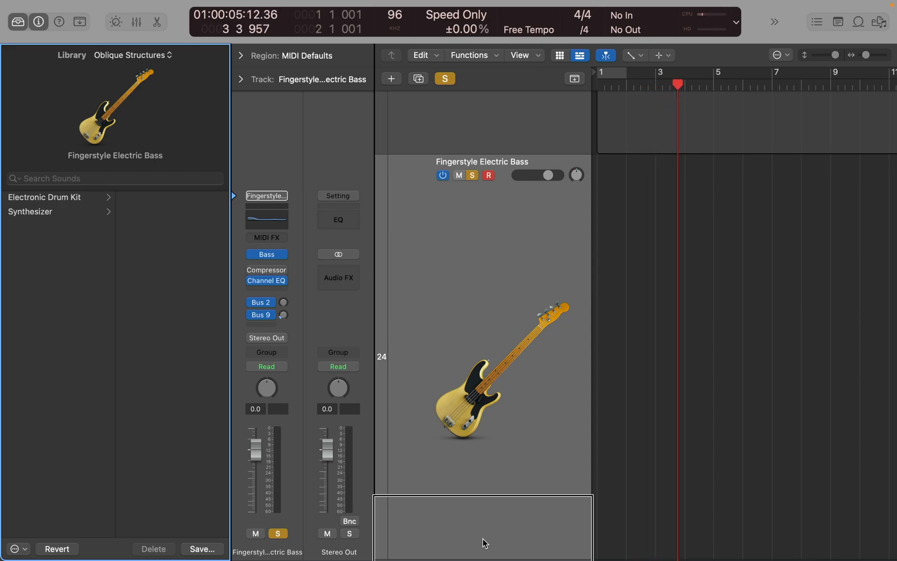
key("space")
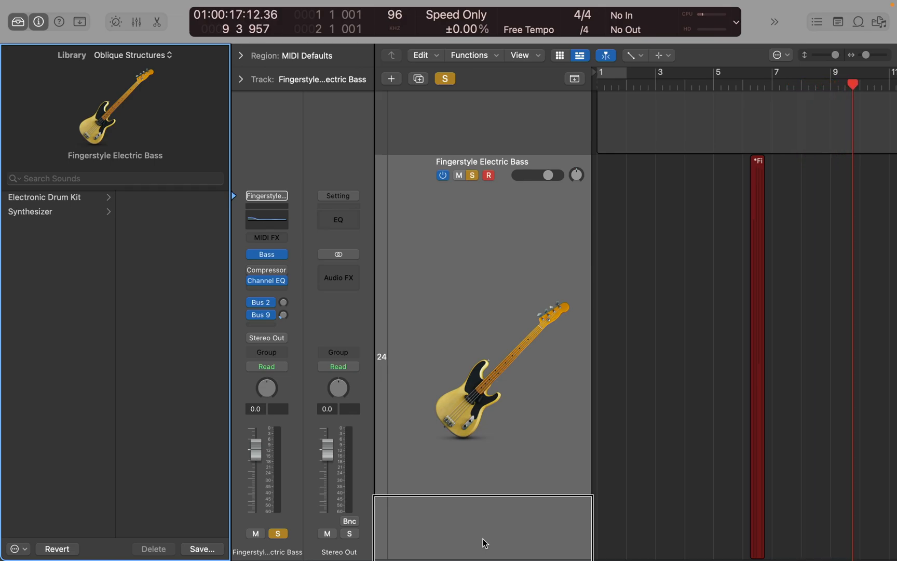
key("space")
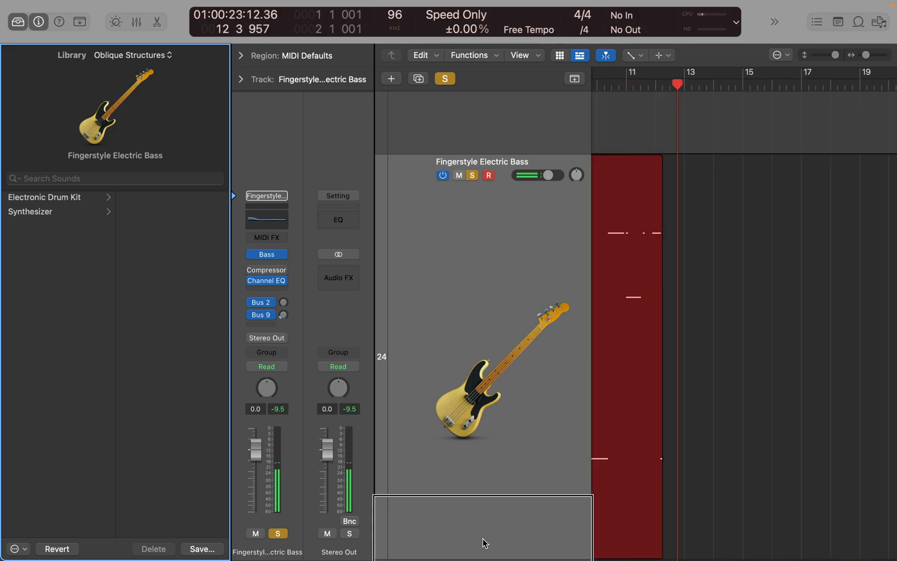
key("space")
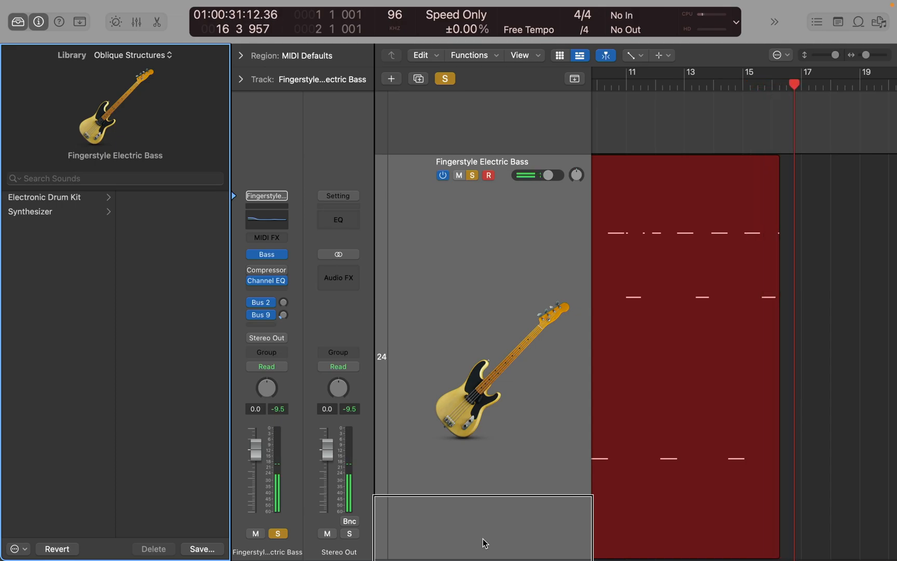
key("space")
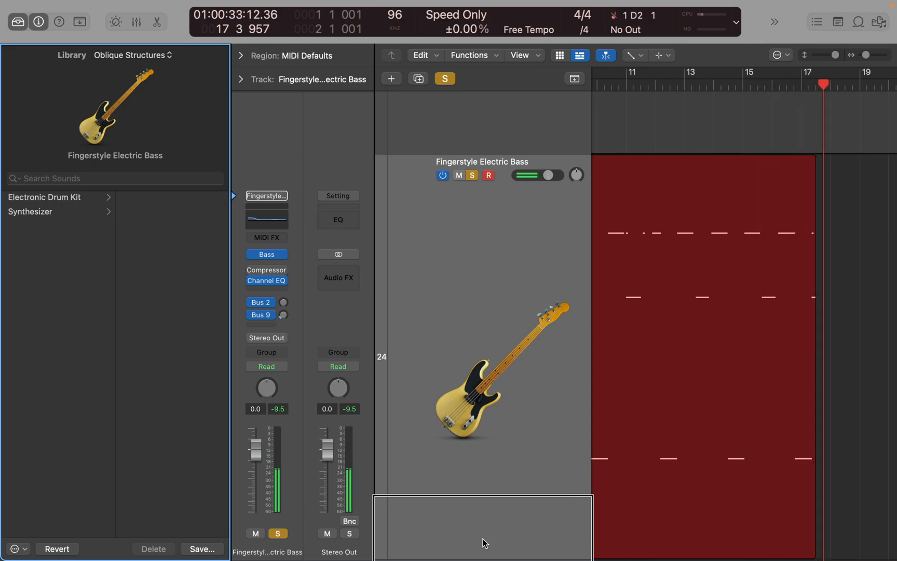
key("space")
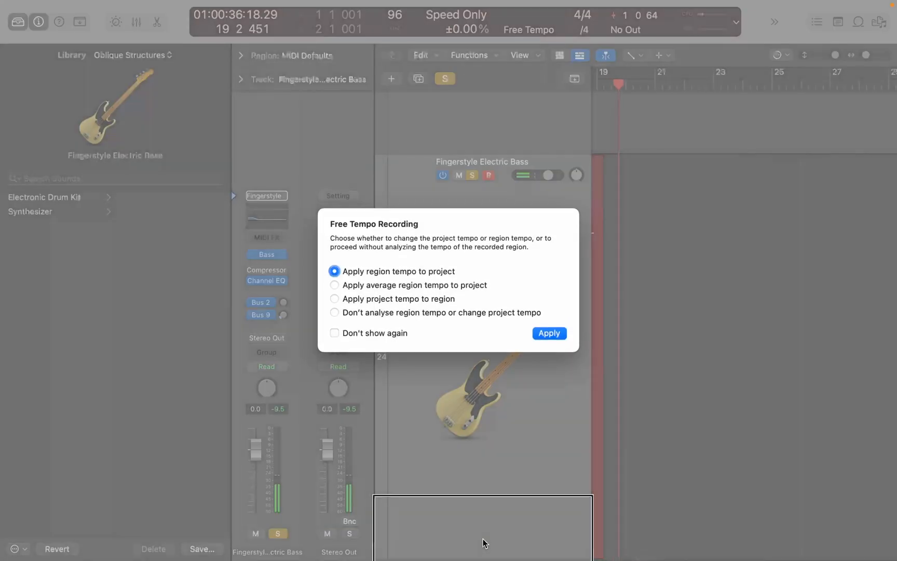
Review the Free Tempo options, keep 'Apply region tempo to project' and apply it, giving 120 BPM
left_click(401, 271)
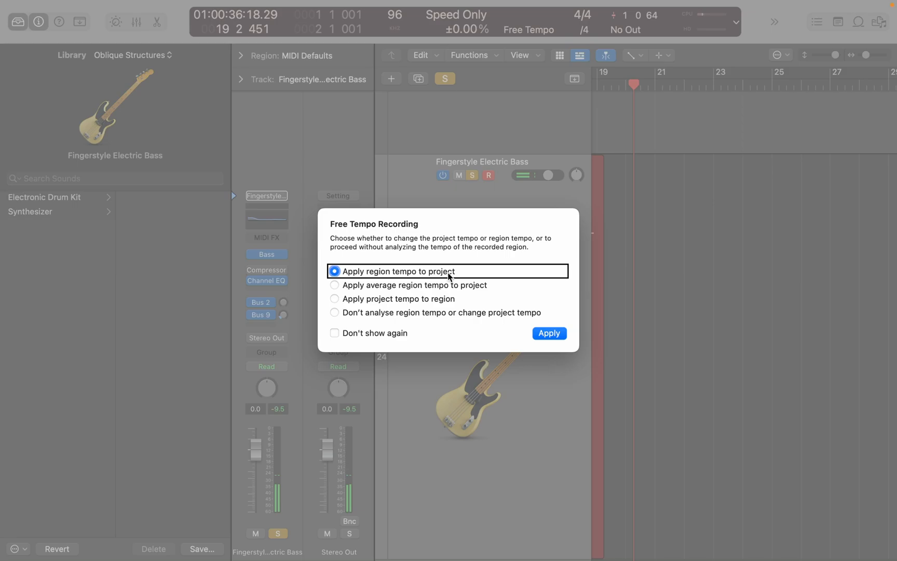
left_click(335, 284)
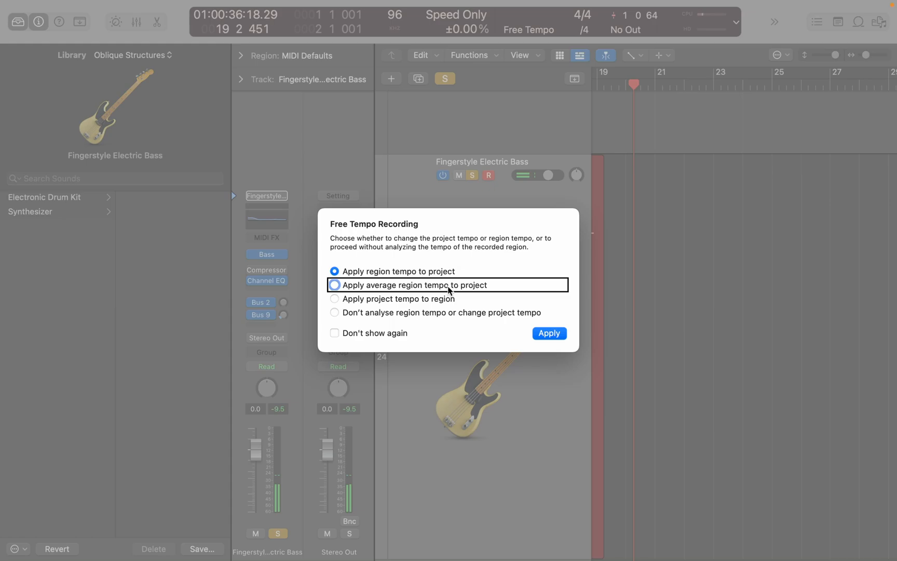
left_click(334, 298)
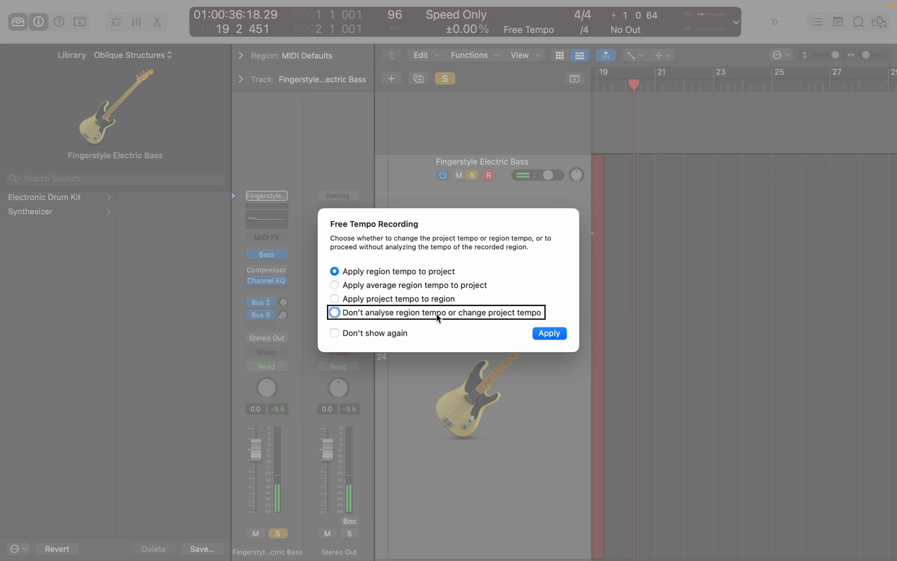
left_click(335, 271)
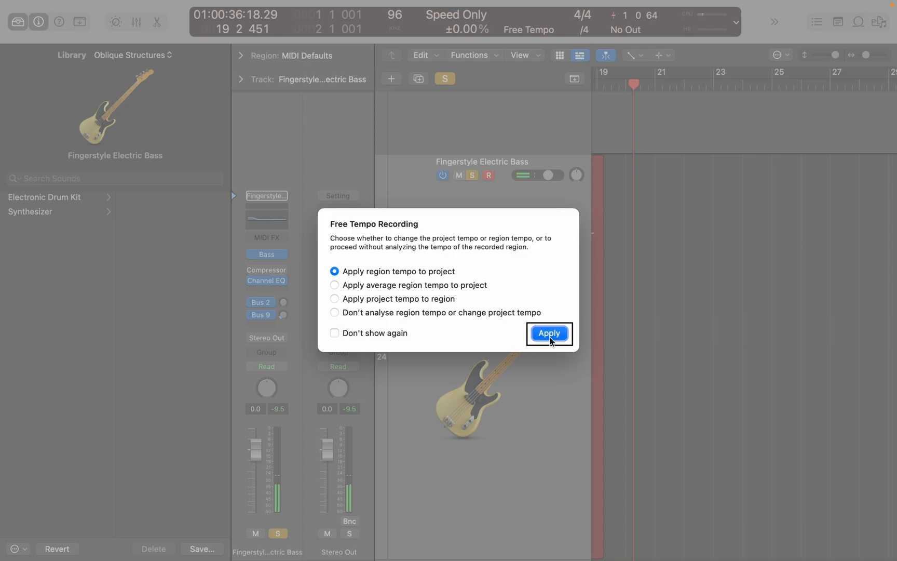
left_click(547, 334)
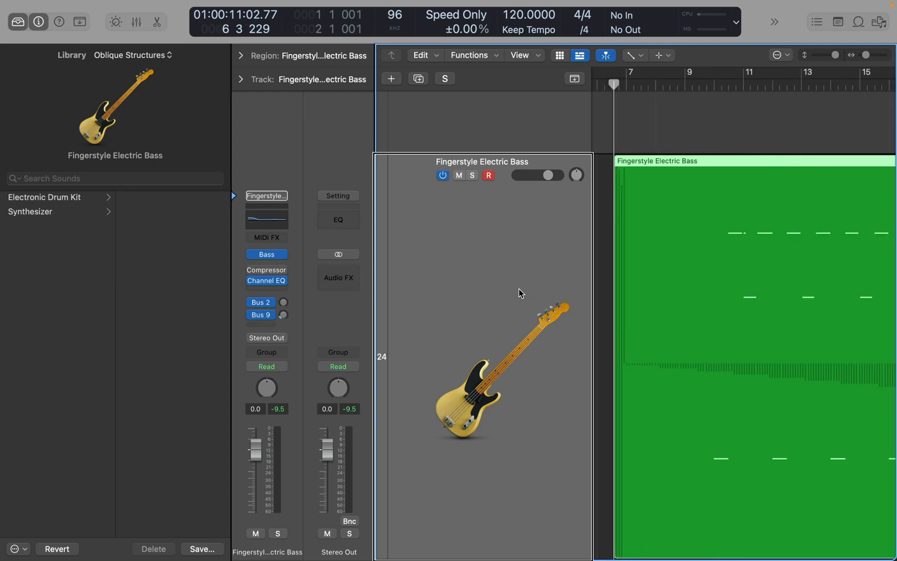
Discard the recorded bass take and return the playhead to bar 1 at 120 BPM
key("space")
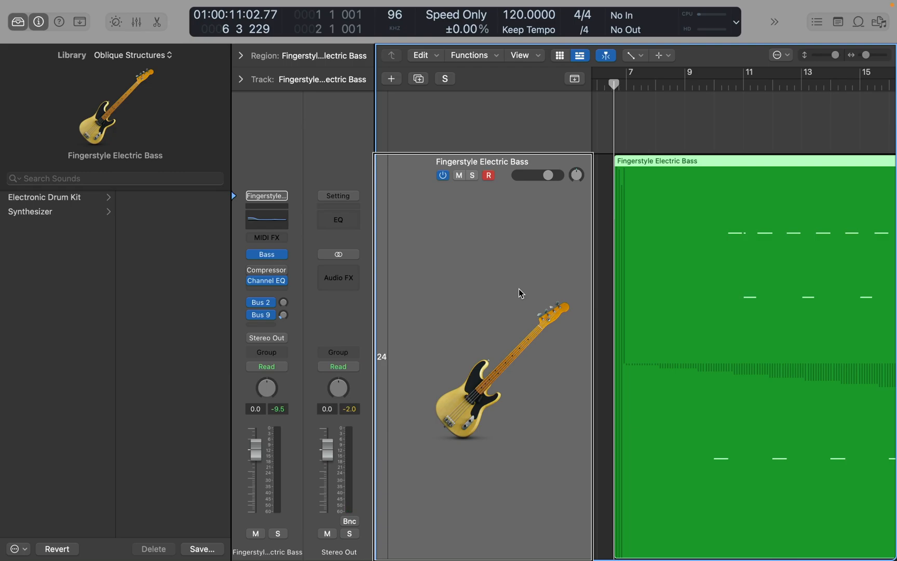
left_click(528, 29)
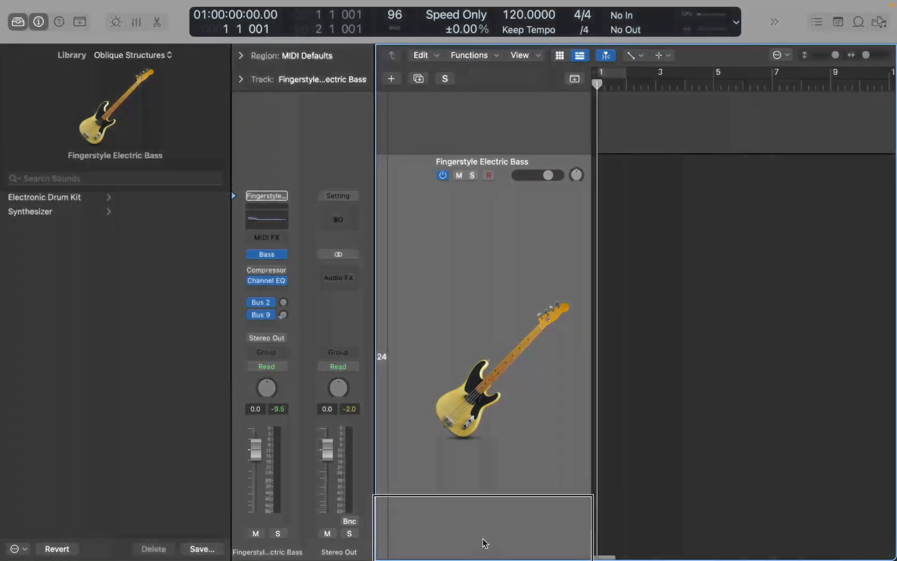
Record a second free-tempo bass take from bar 1 and stop to reach the tempo dialog
left_click(488, 176)
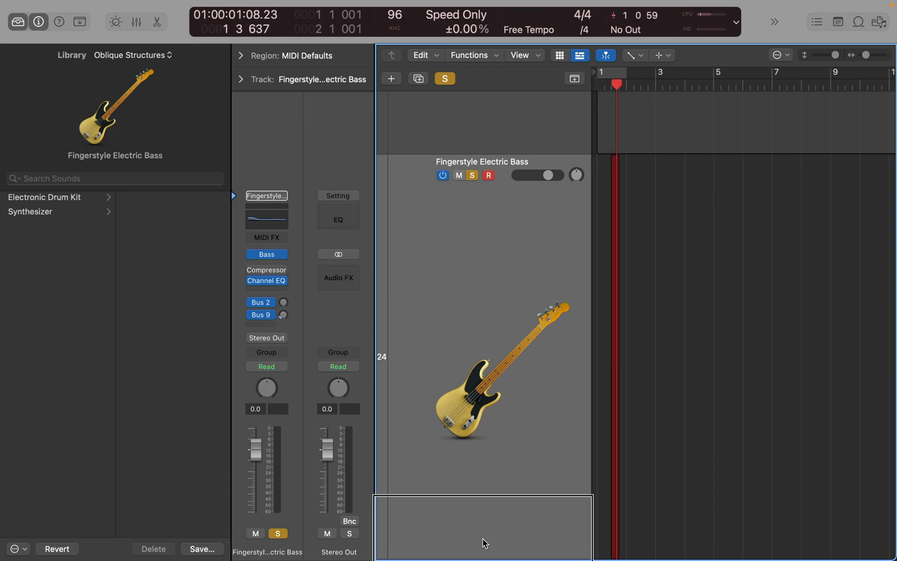
key("space")
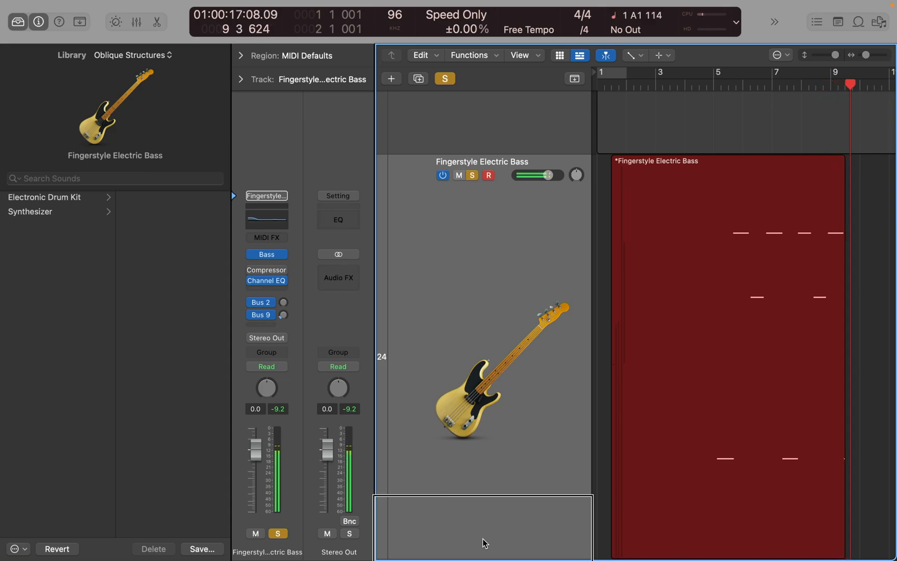
key("space")
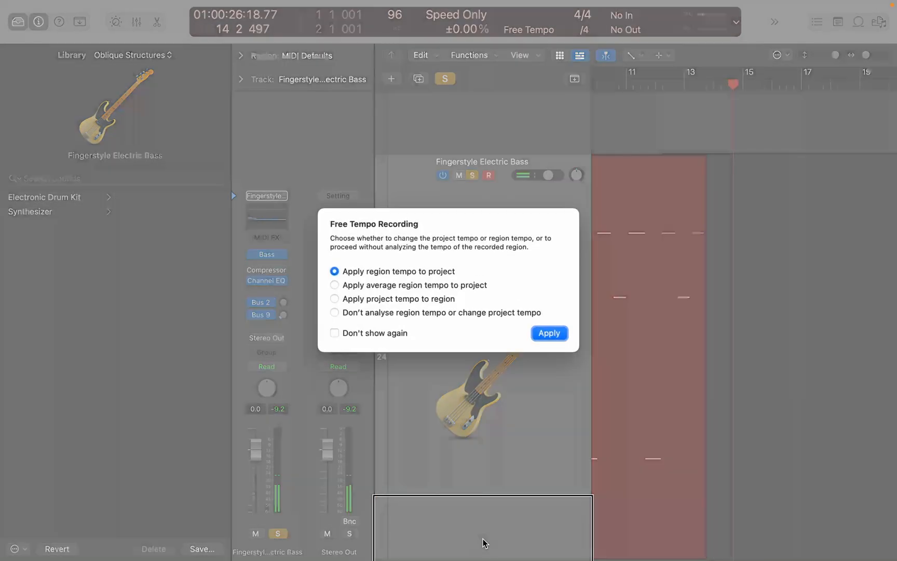
Select 'Apply project tempo to region' and apply it, conforming the take to 120 BPM
left_click(548, 334)
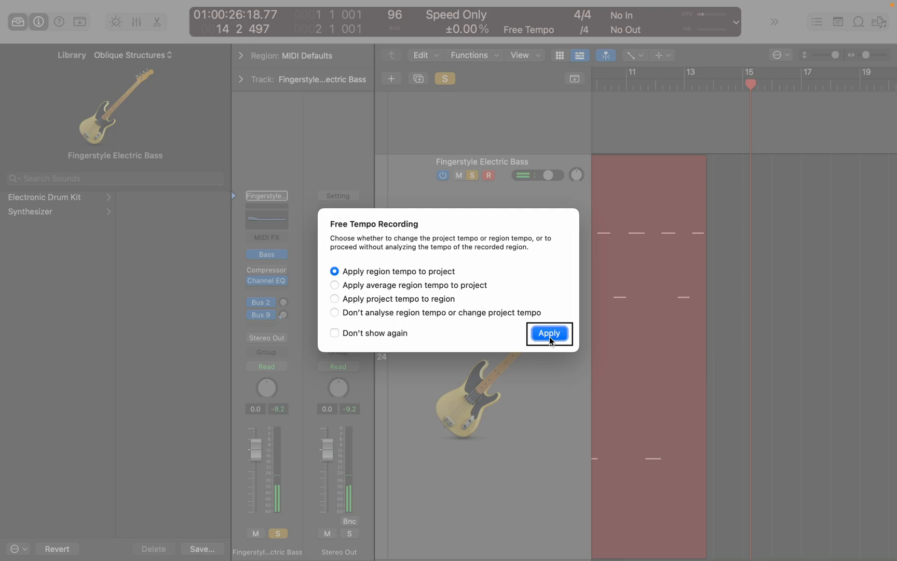
mouse_move(450, 246)
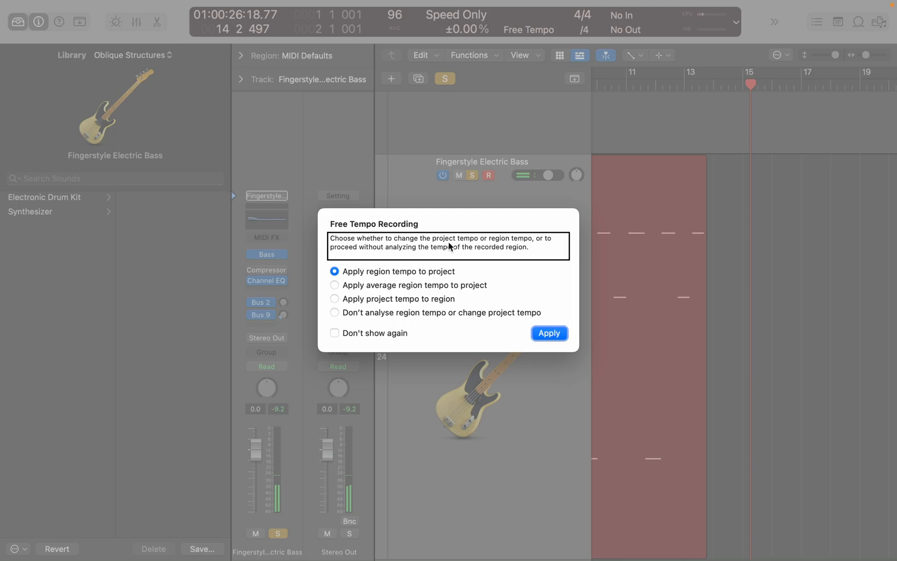
left_click(394, 271)
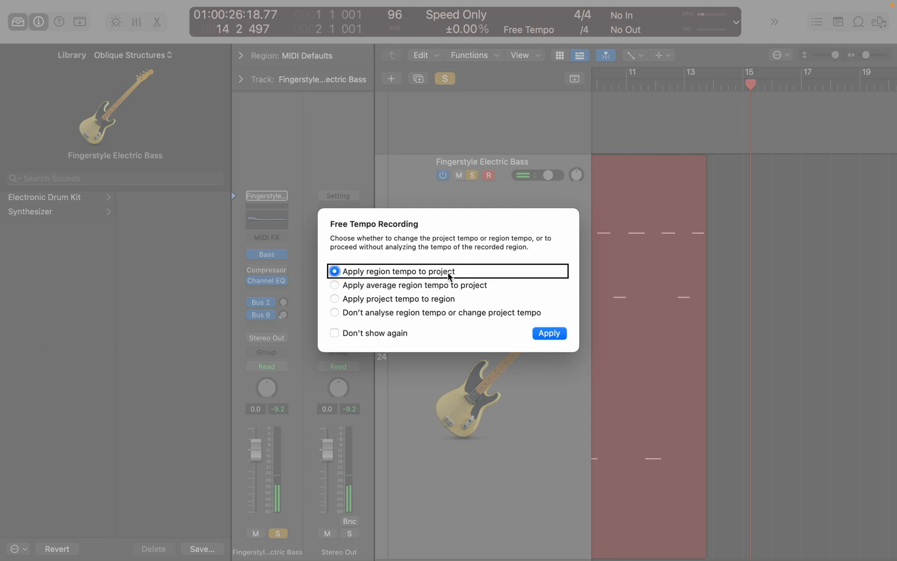
left_click(336, 284)
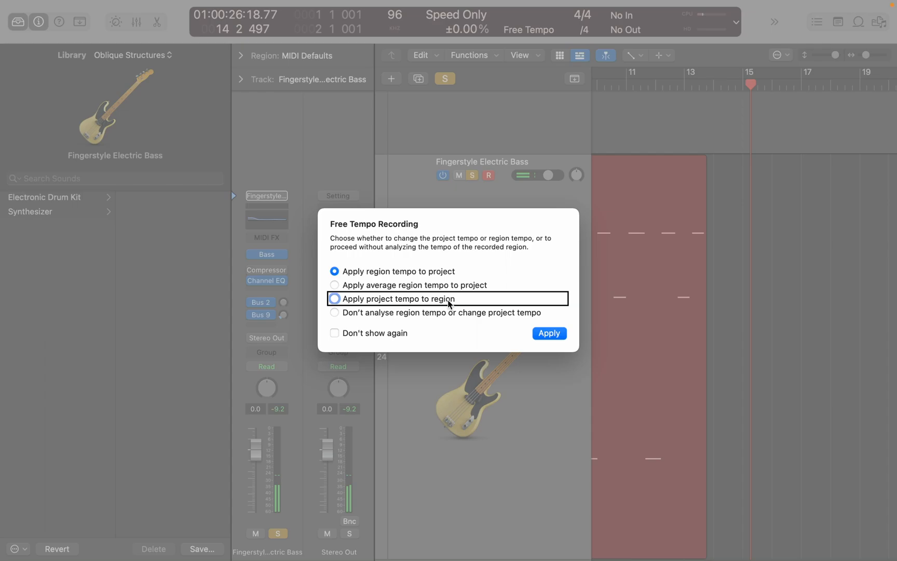
left_click(334, 298)
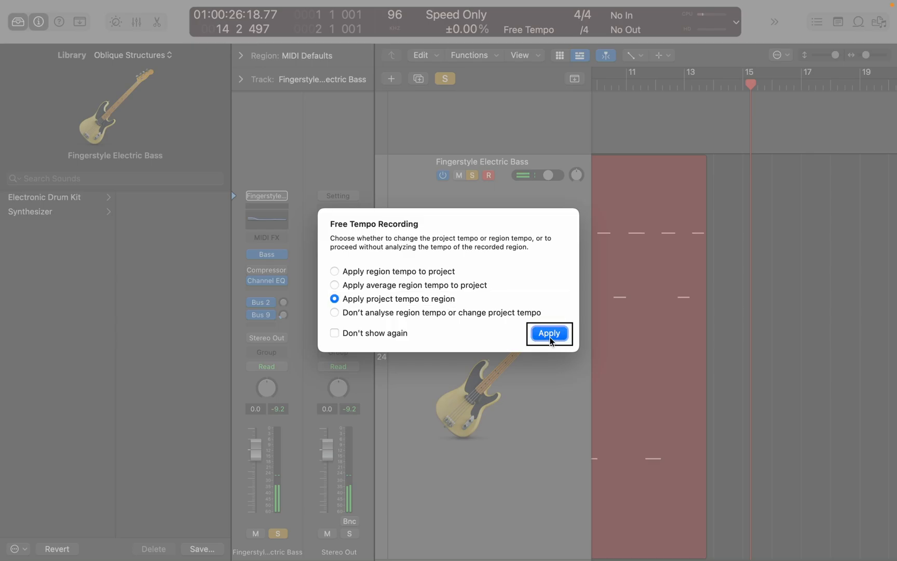
left_click(548, 333)
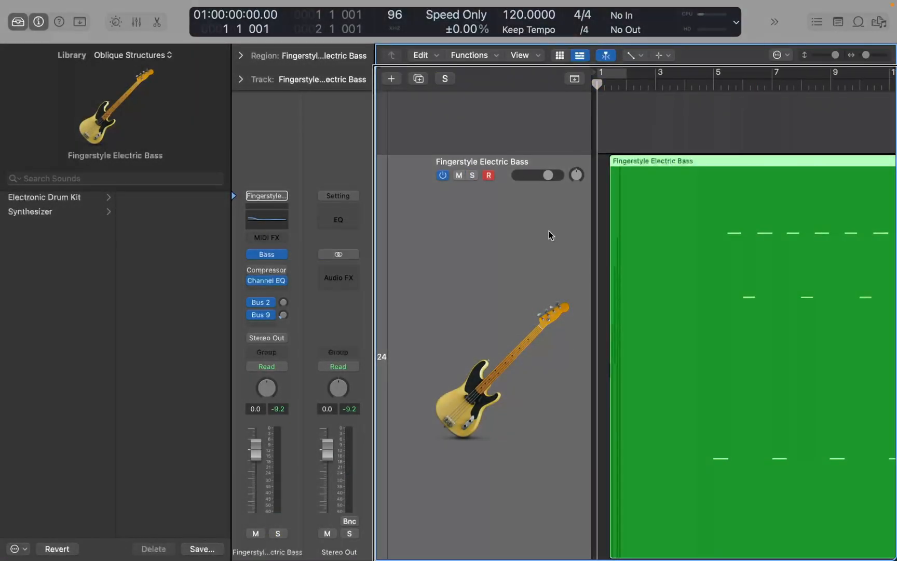
mouse_move(548, 235)
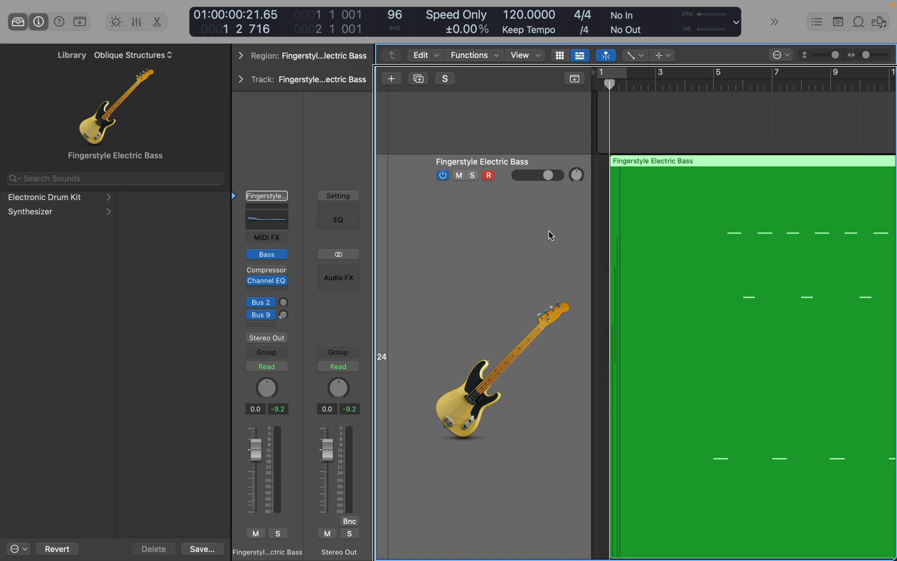
key("space")
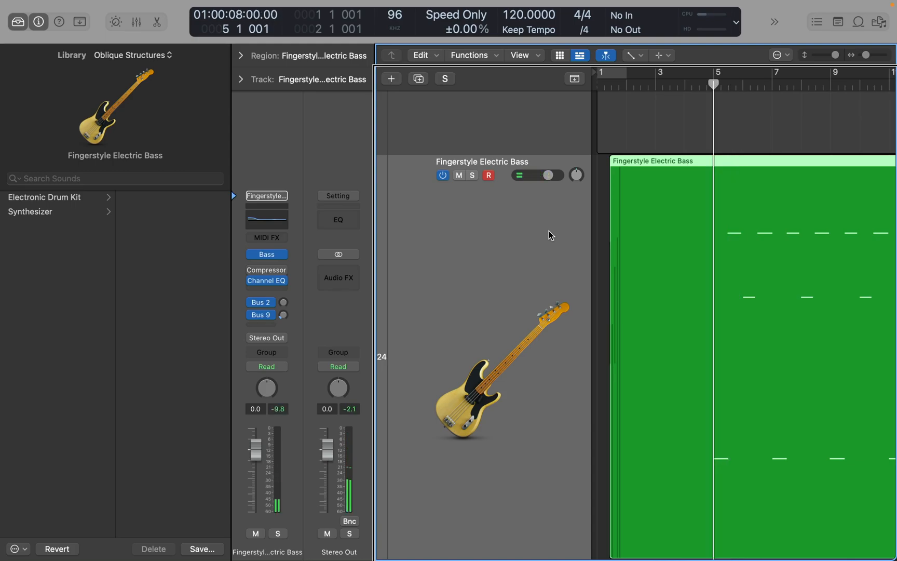
Trim the region start to bar 5, move it to bar 1 and rewind after playback
left_click(536, 174)
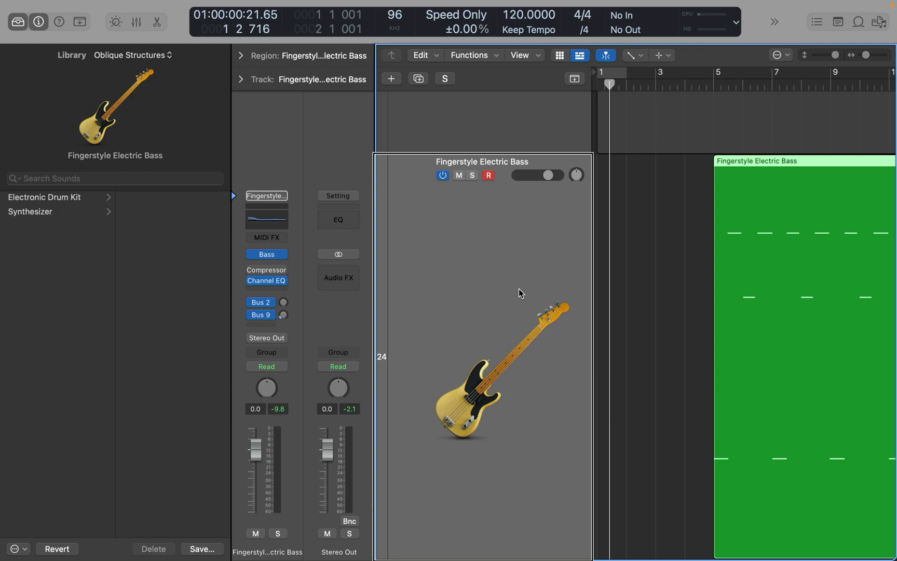
key("return")
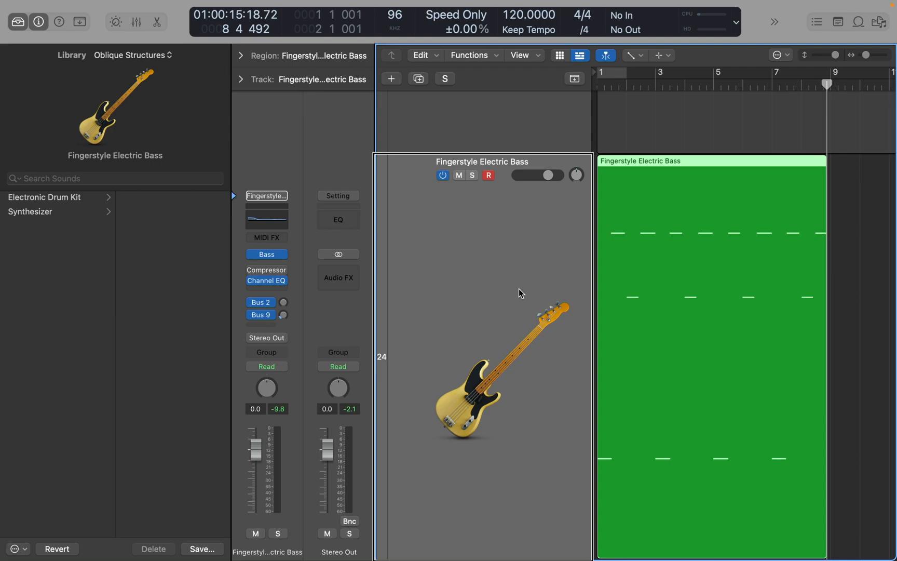
key("return")
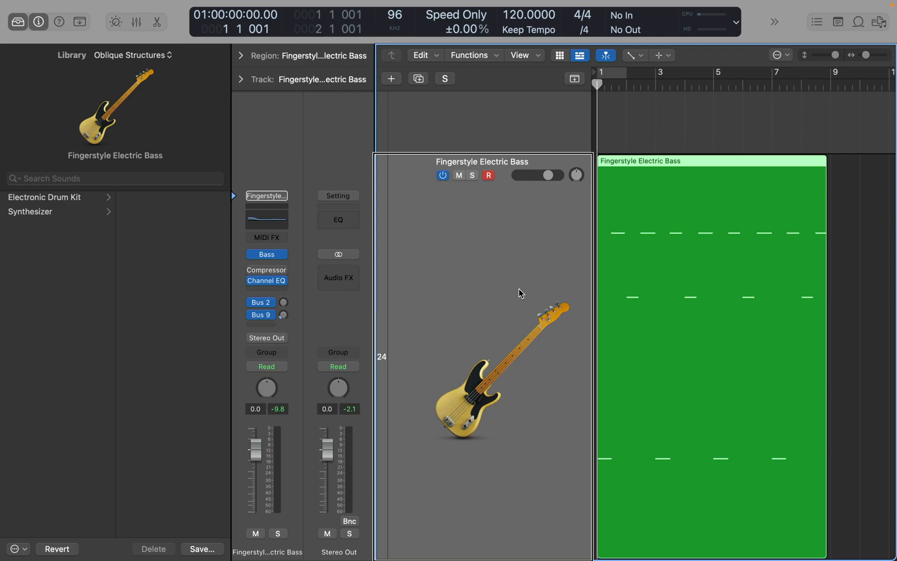
Set the region's Transpose to -12 semitones, audition it and return playback to bar 1
key("space")
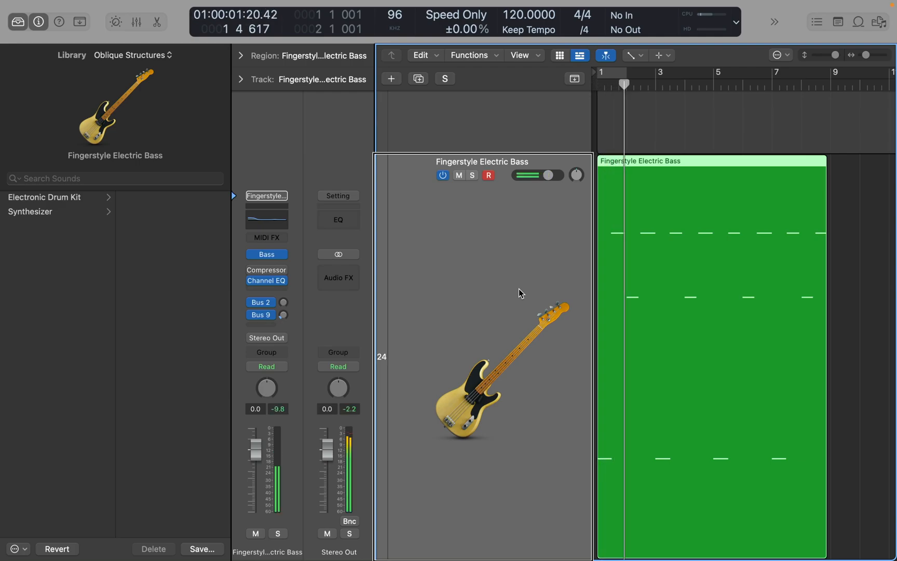
key("space")
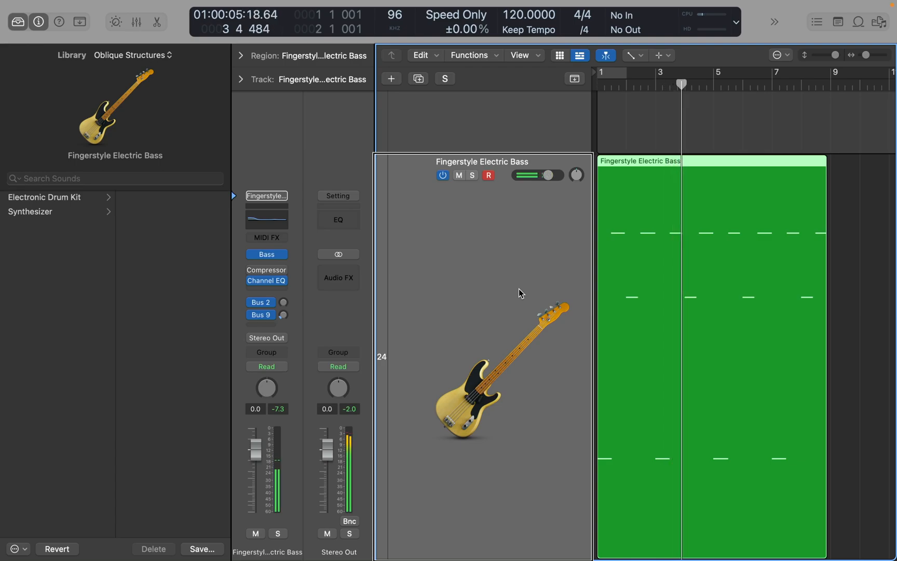
key("return")
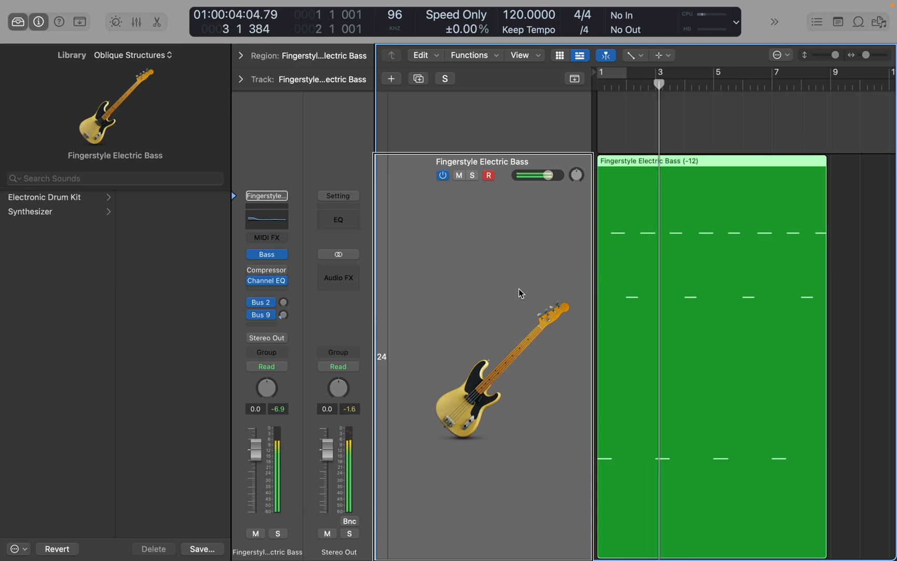
key("space")
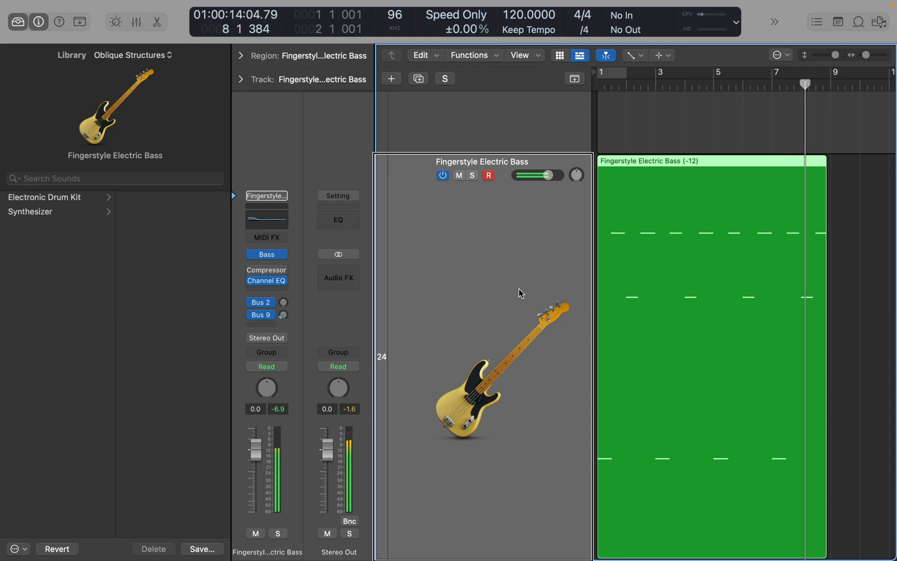
key("return")
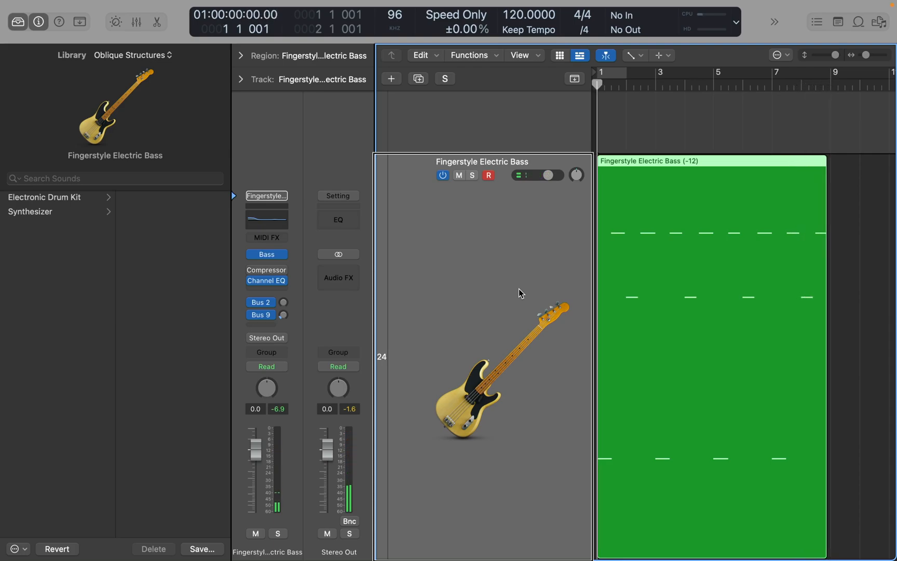
left_click(537, 175)
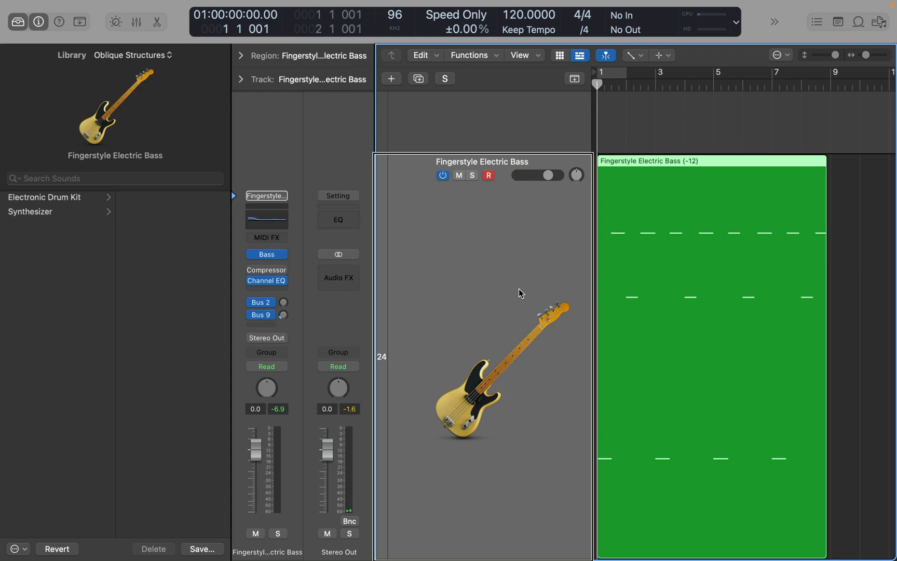